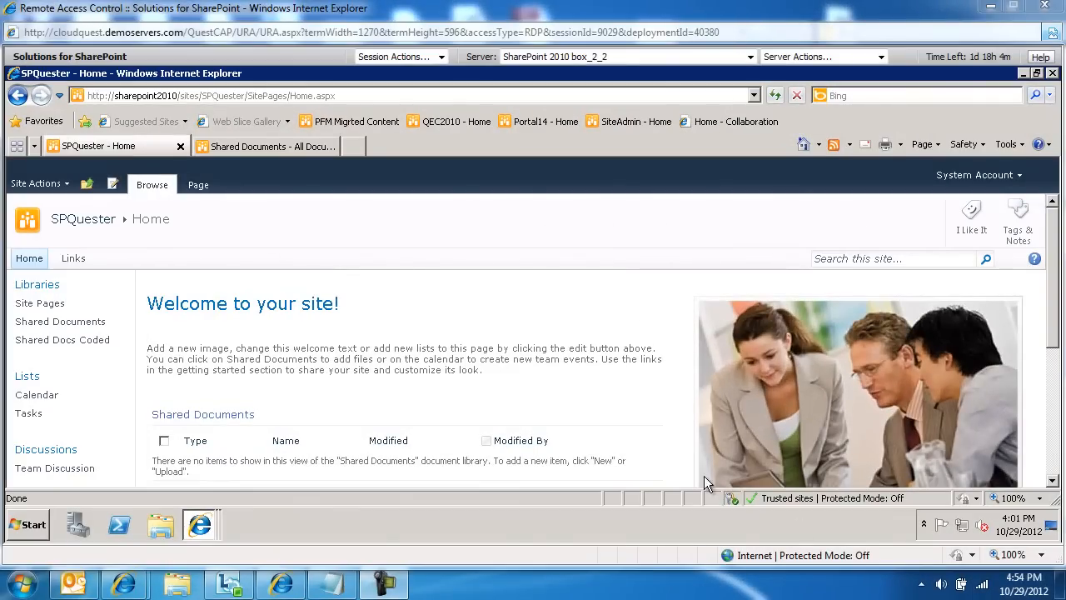
mouse_move(343, 551)
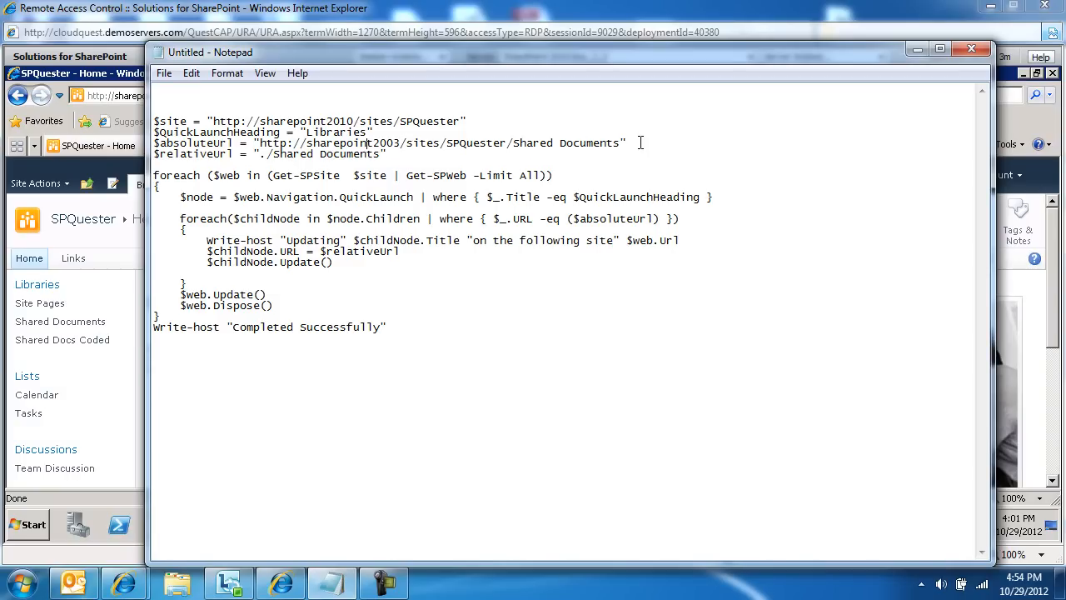
Highlight the old sharepoint2003 address and follow Shared Docs Coded to the HTTP 404 page.
left_click_drag(259, 143, 619, 143)
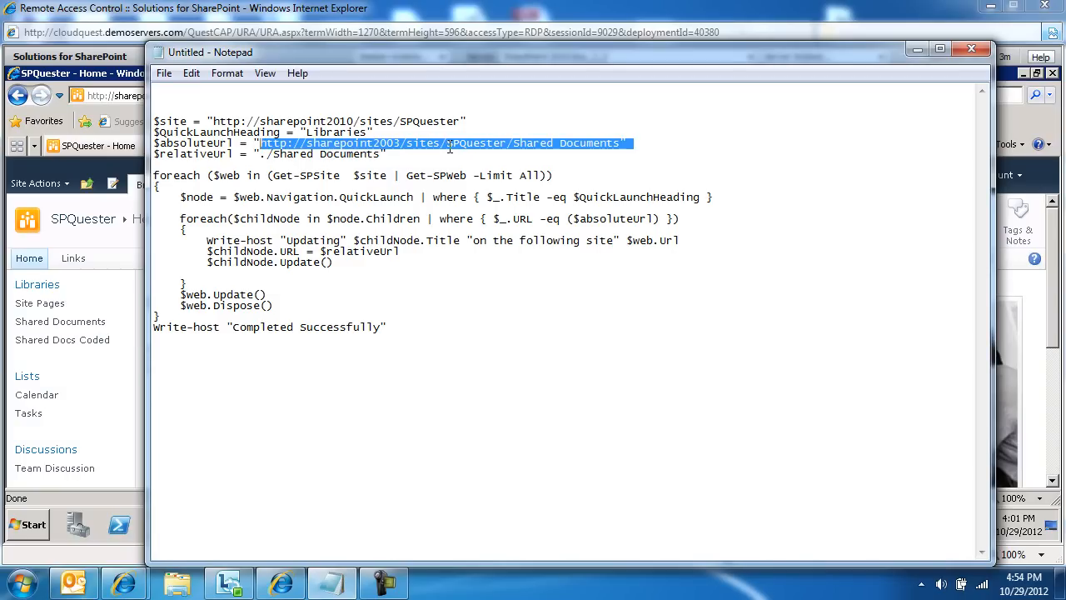
mouse_move(576, 149)
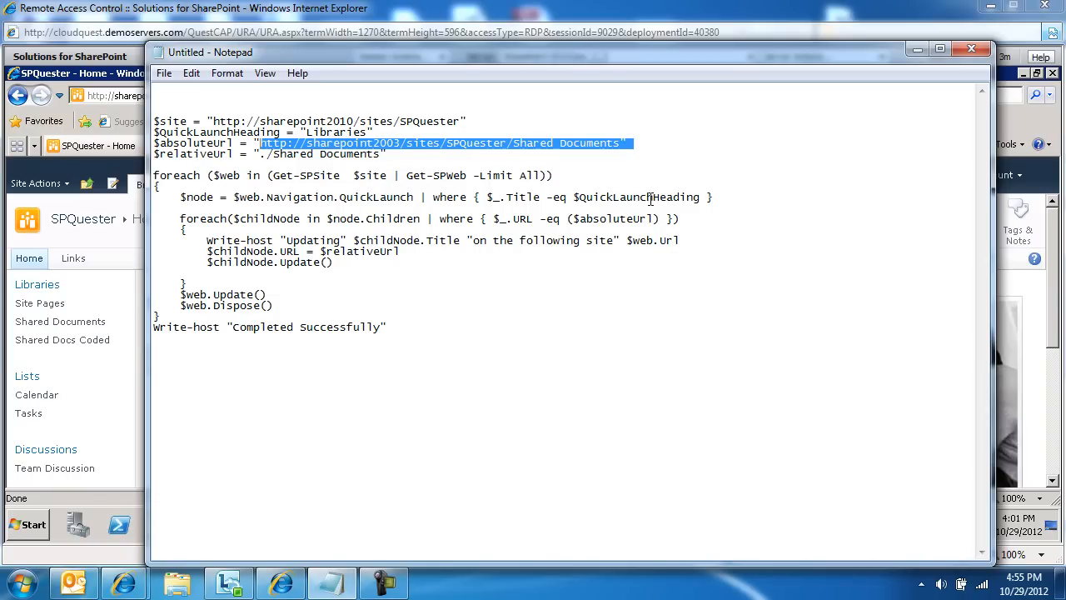
mouse_move(320, 223)
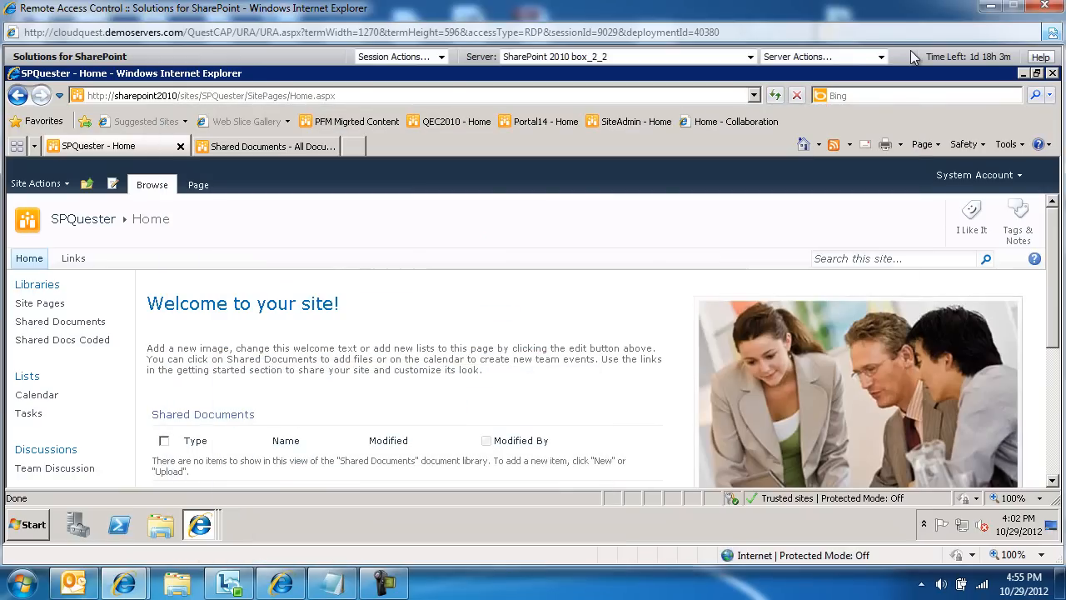
mouse_move(77, 343)
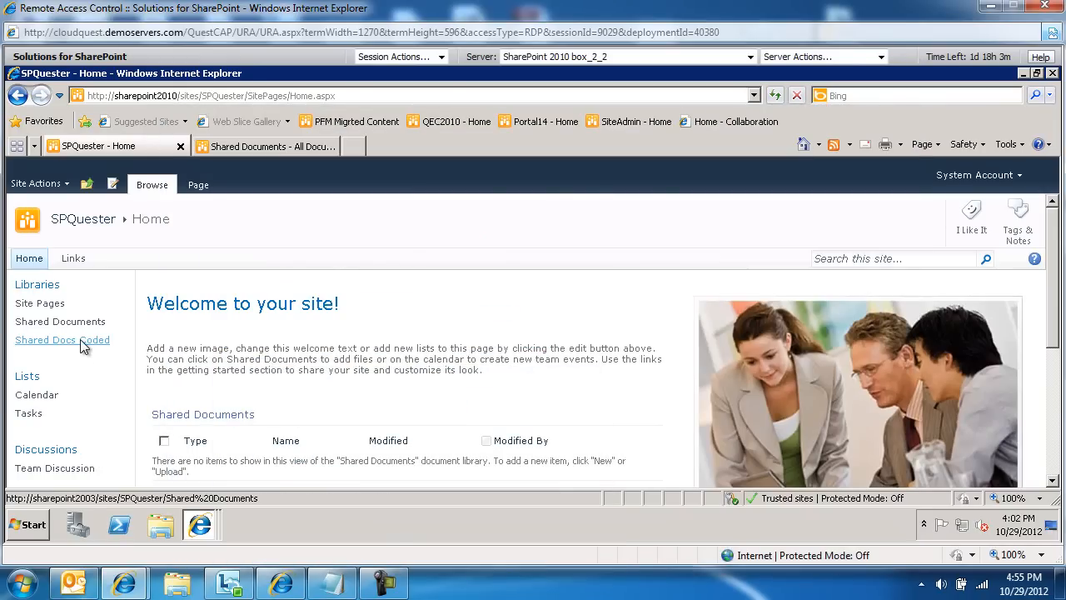
left_click(61, 339)
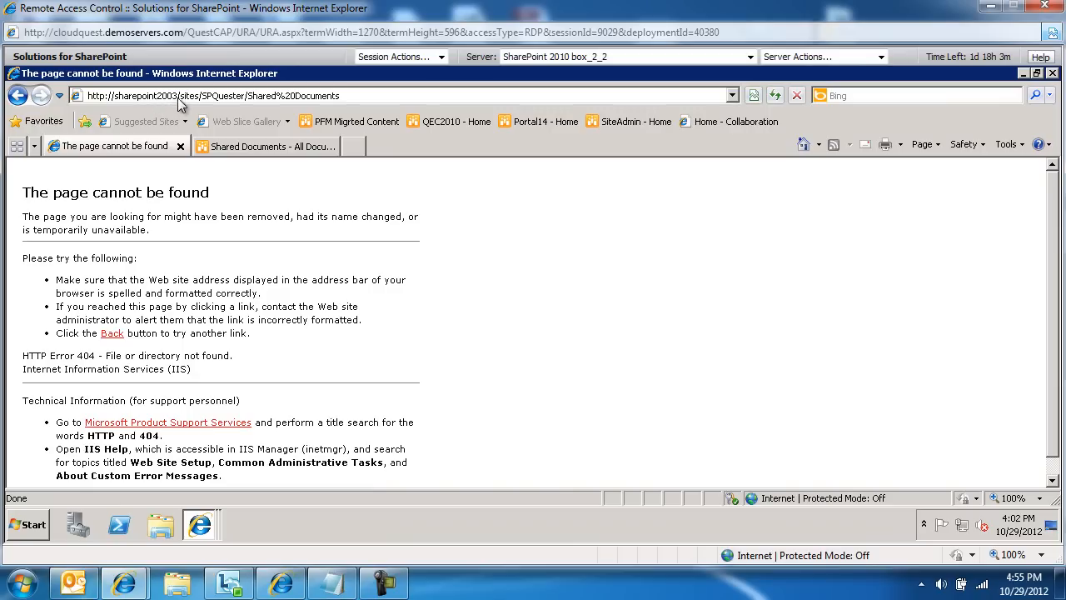
mouse_move(233, 103)
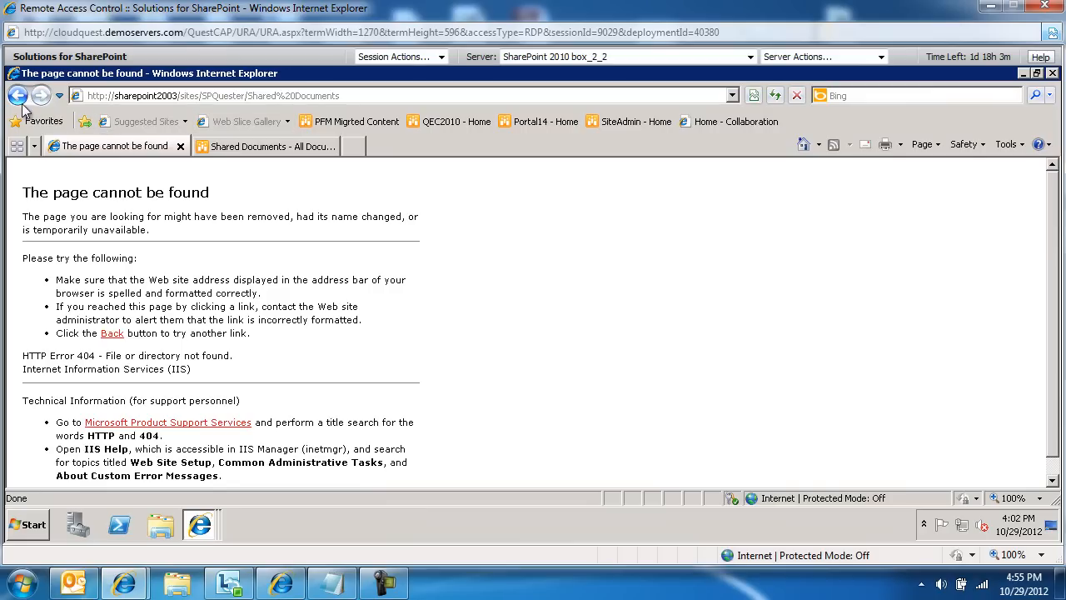
left_click(34, 524)
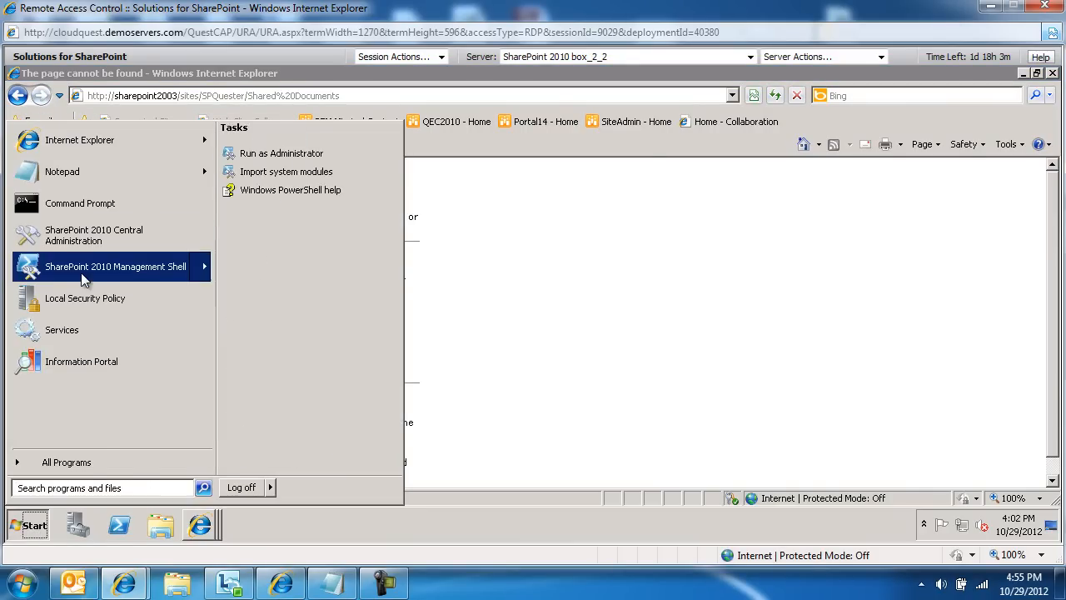
Paste and run the link-fixing script in the Management Shell, reporting 'Completed Successfully' for SPQuester.
left_click(117, 267)
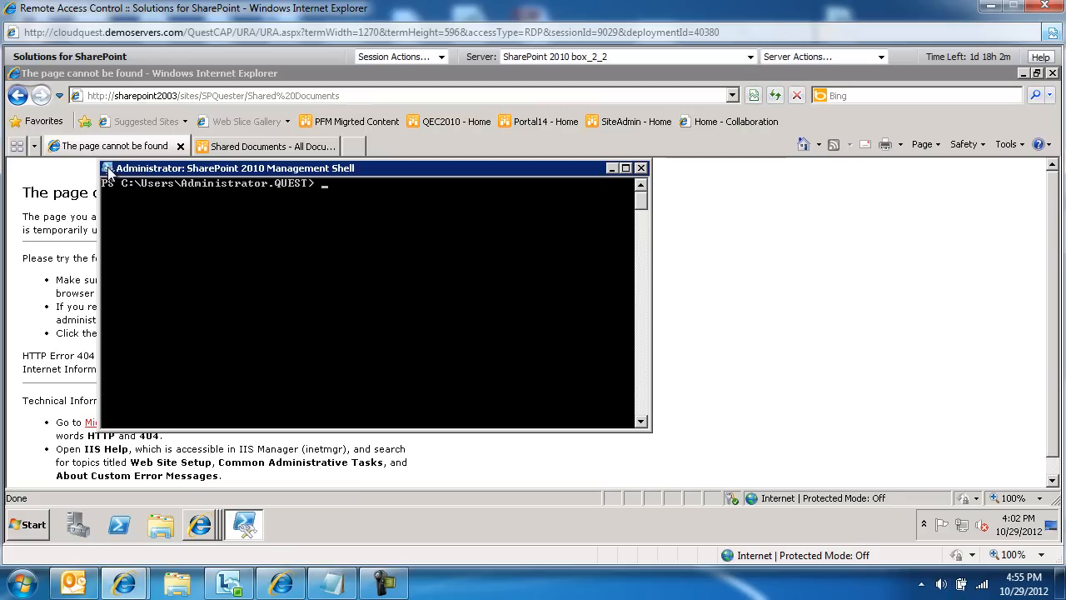
left_click(108, 167)
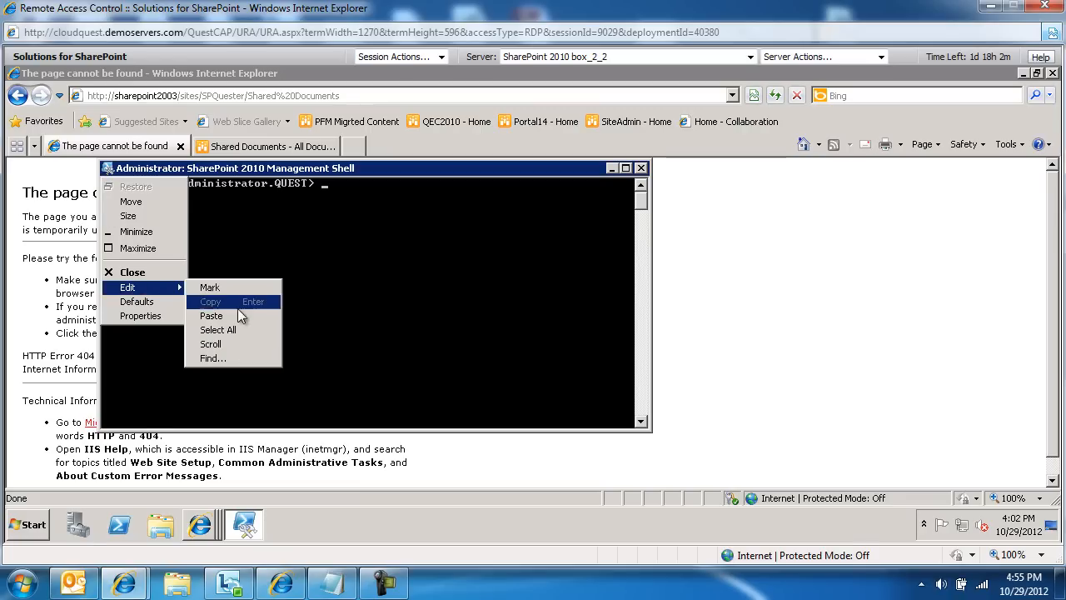
left_click(210, 317)
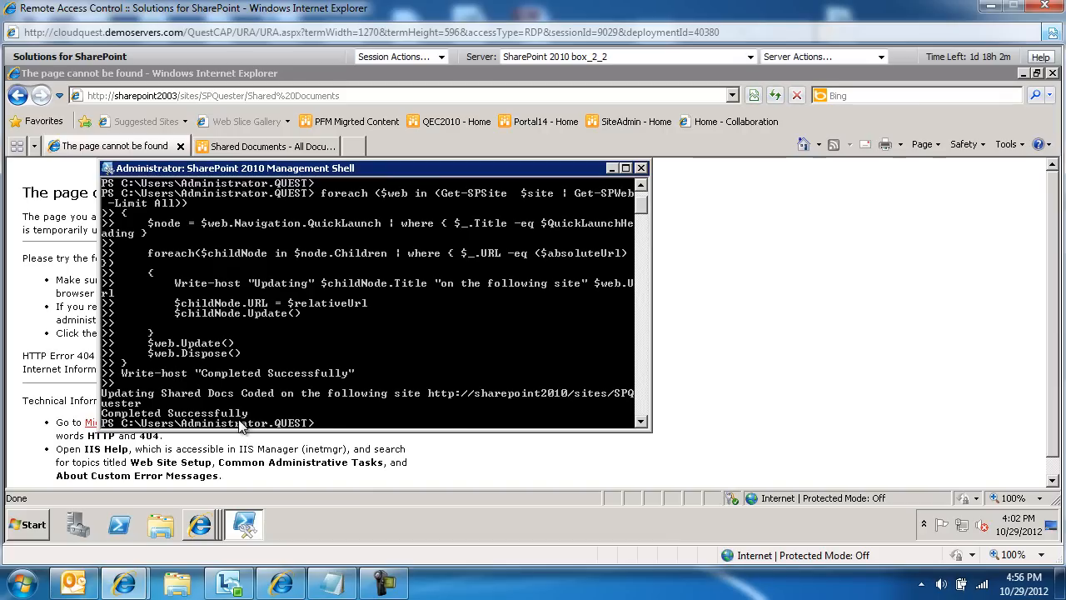
mouse_move(658, 438)
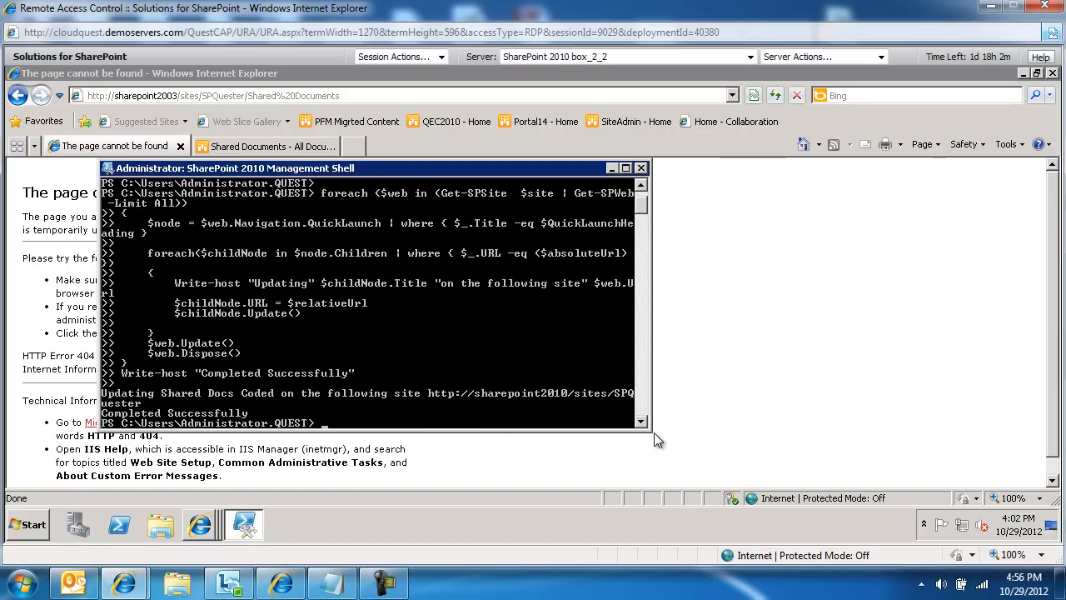
mouse_move(751, 386)
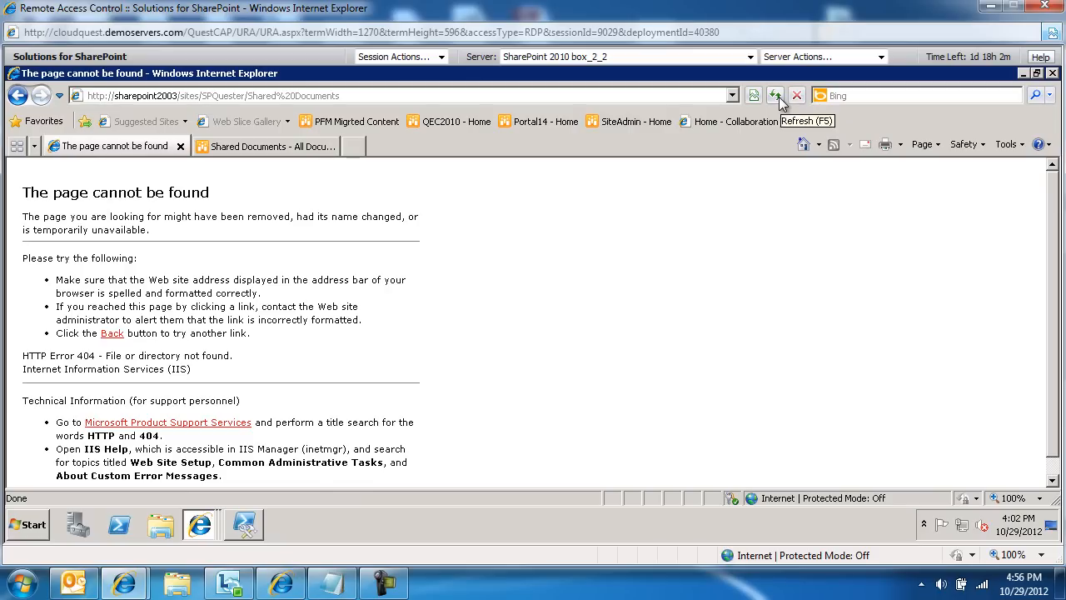
mouse_move(123, 145)
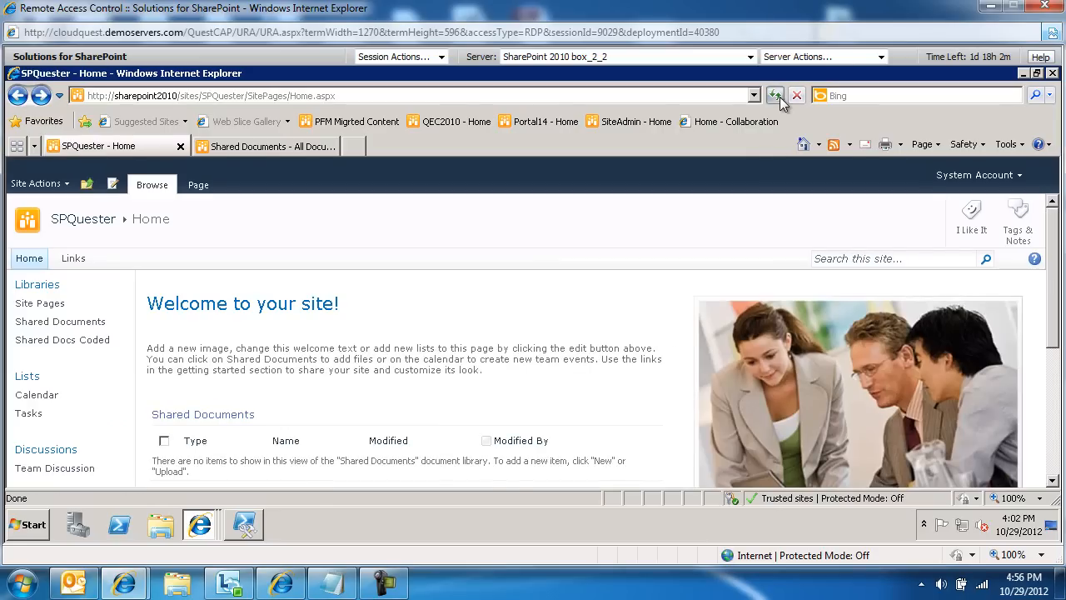
mouse_move(67, 350)
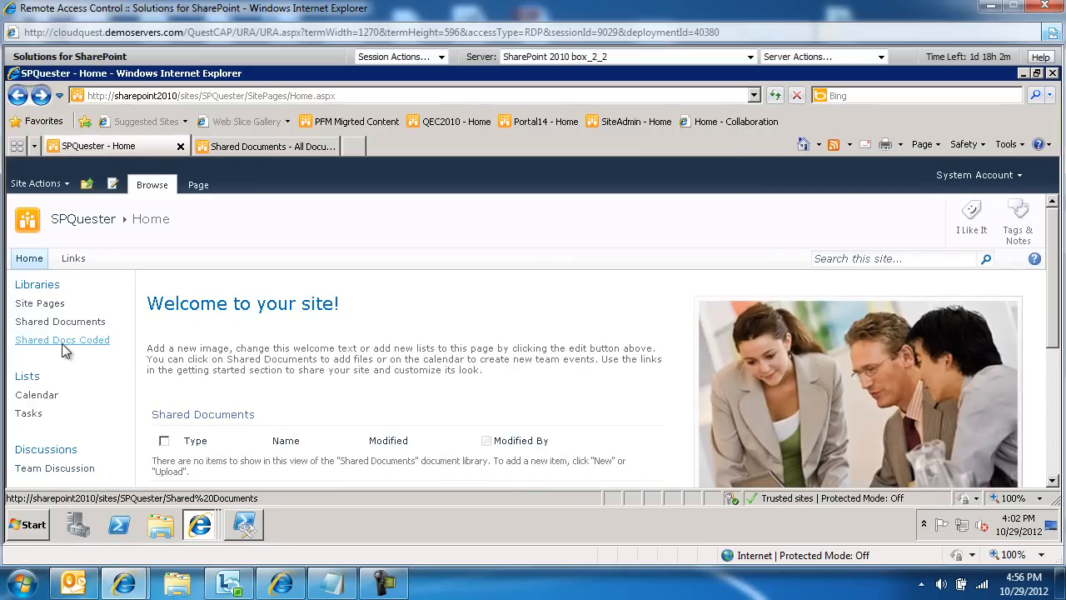
Follow the repaired Shared Docs Coded link, which now opens the SPQuester Shared Documents library.
left_click(60, 321)
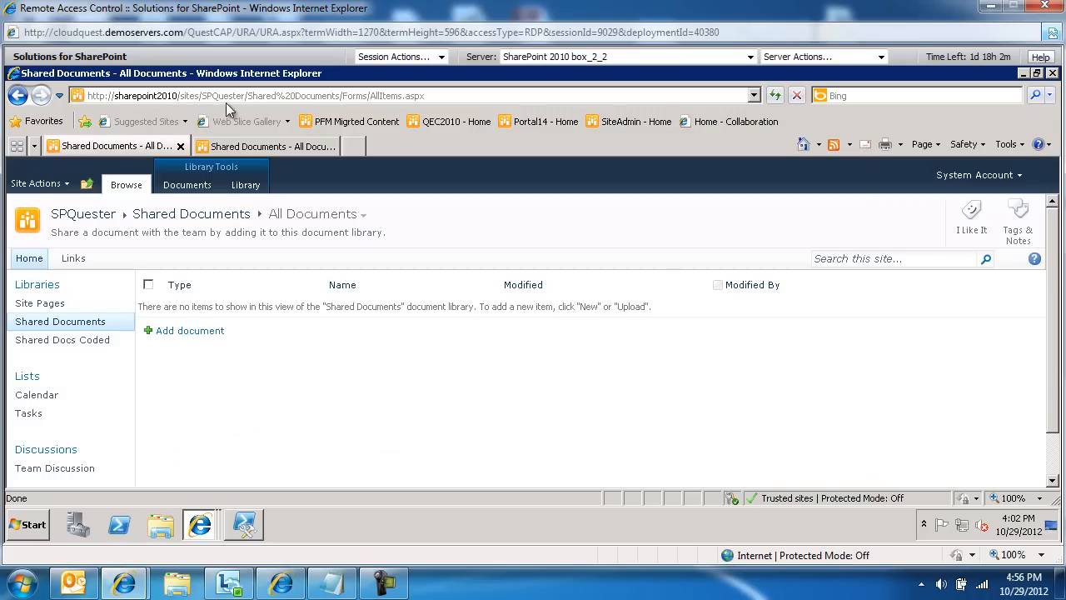
mouse_move(387, 110)
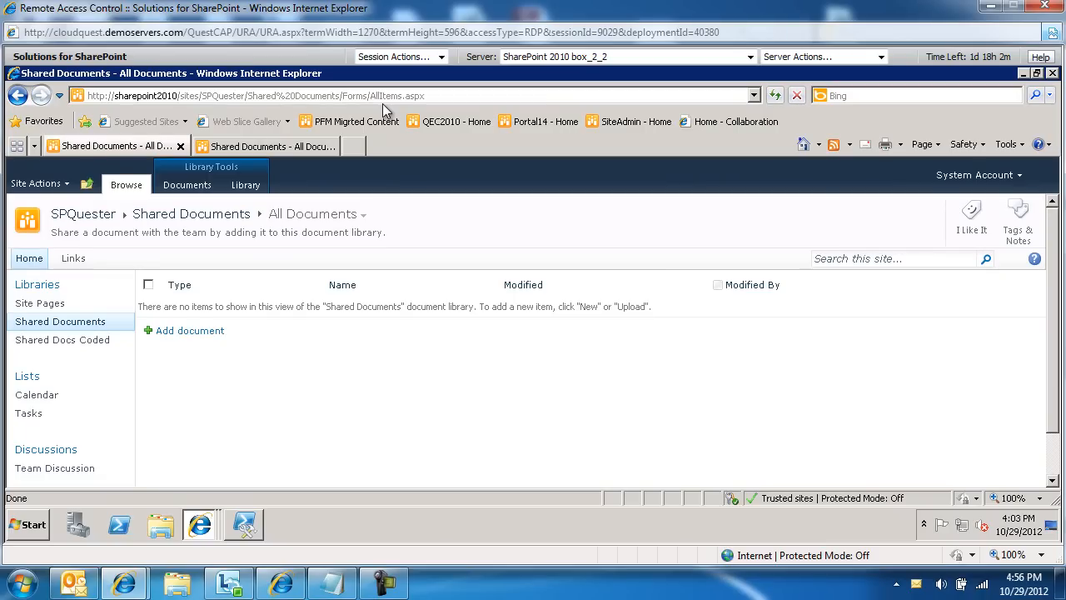
mouse_move(886, 203)
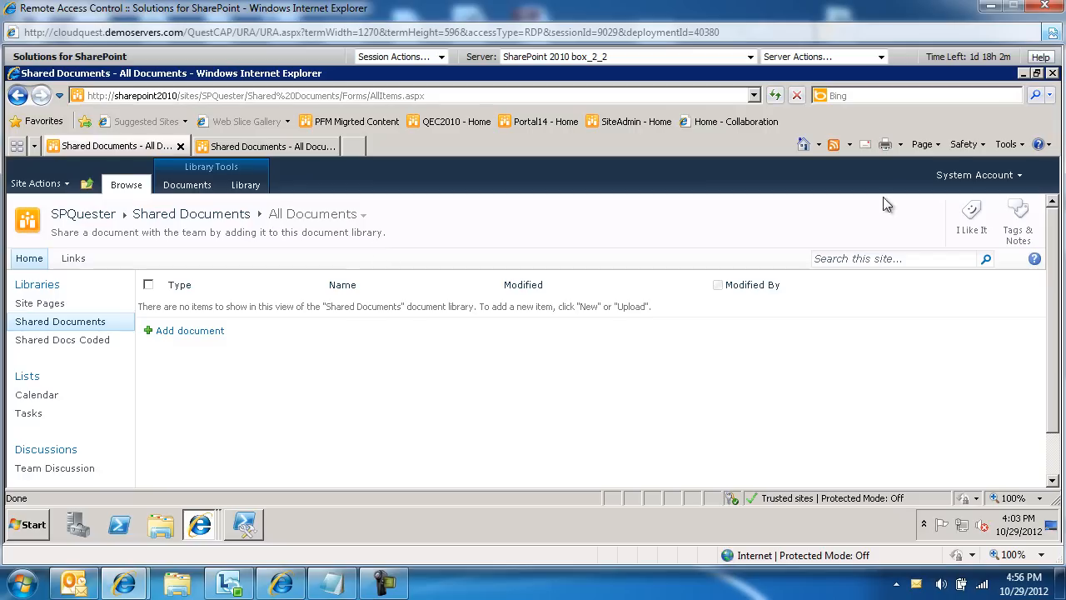
mouse_move(1020, 215)
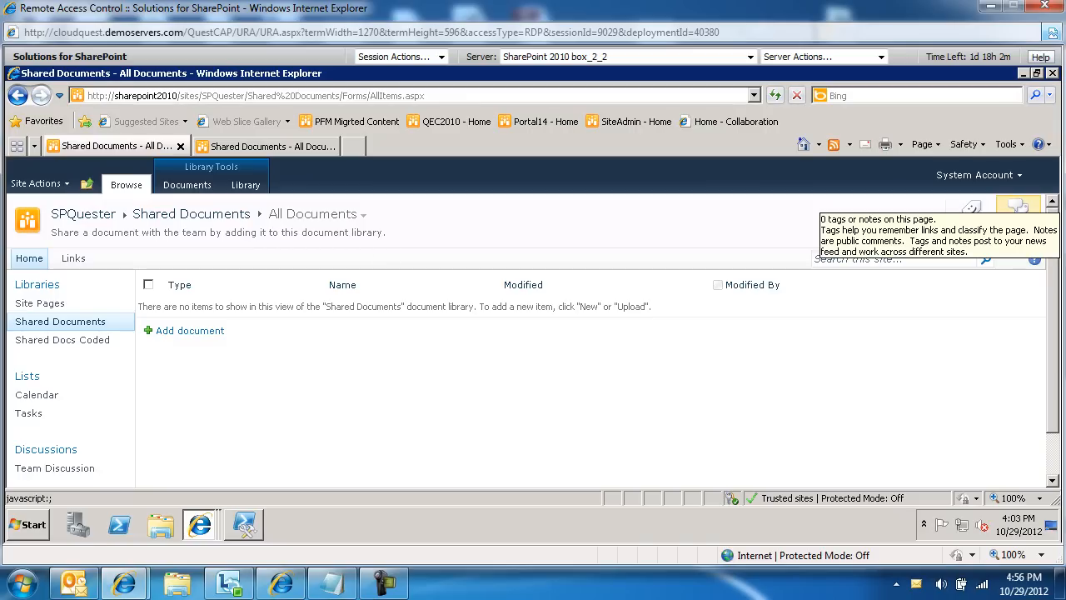